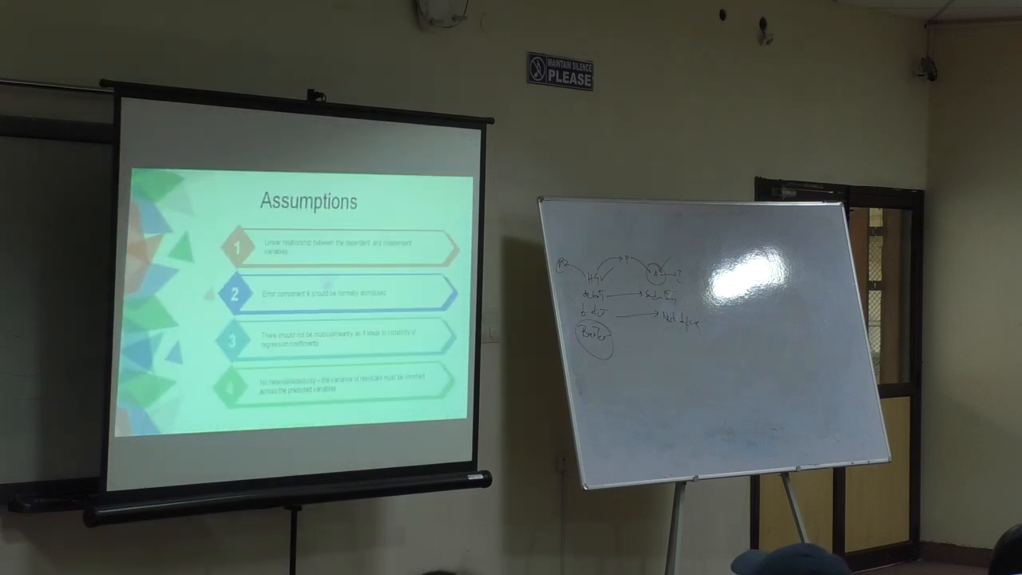
Step: Advance past the assumptions slide, then open the Structural Equation Modelling presentation from the lecture folder
key(Right)
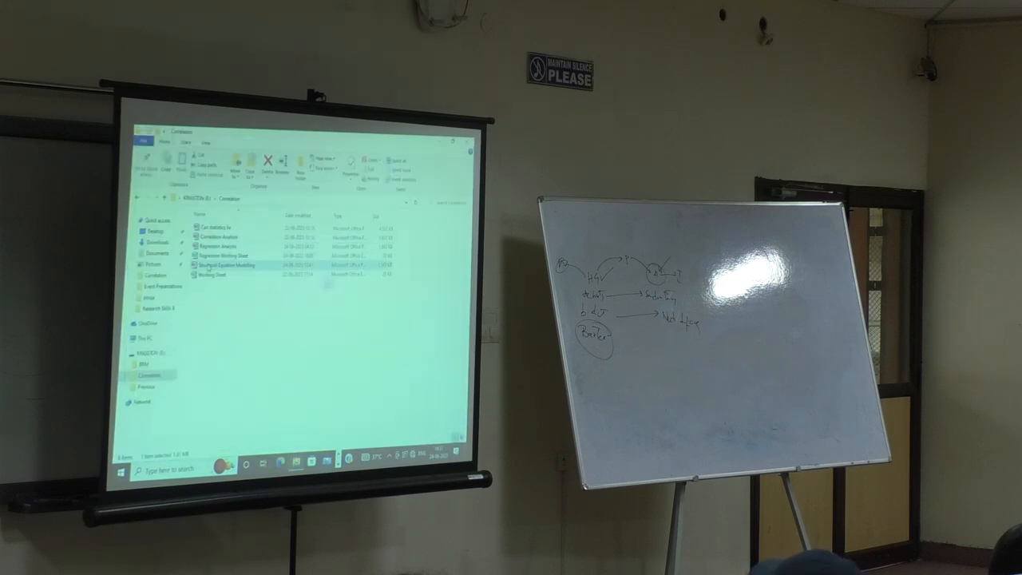
double_click(232, 262)
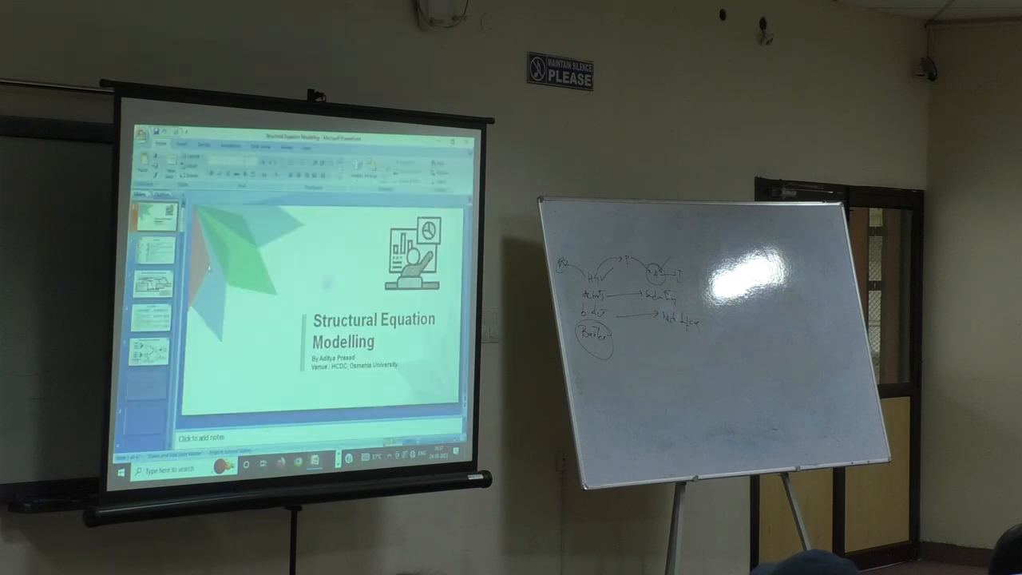